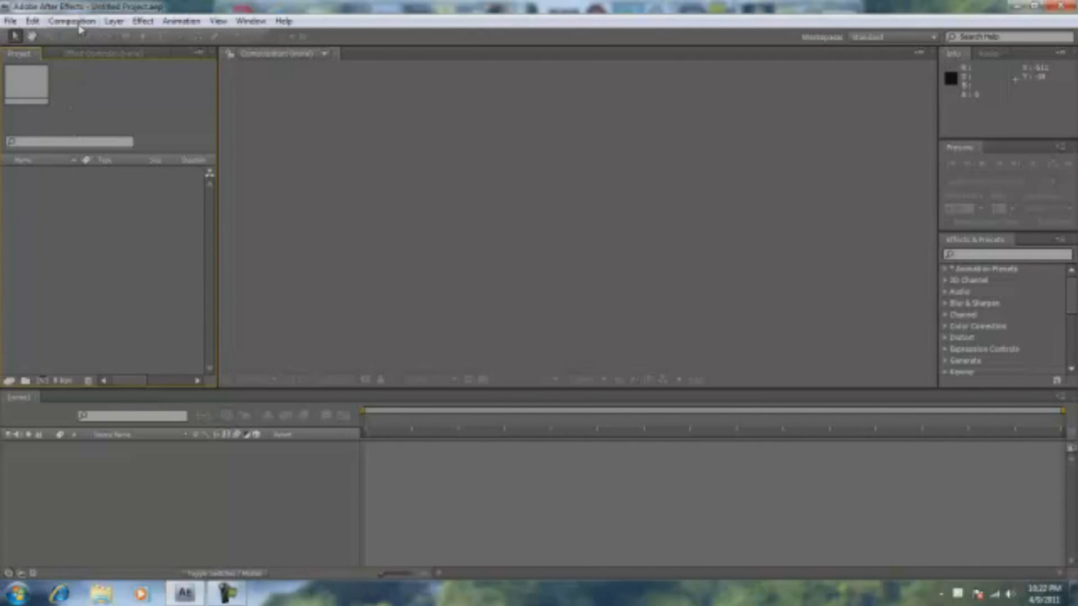
Create Comp 1 with the default NTSC DV composition settings
{"action": "left_click", "coordinate": [71, 21]}
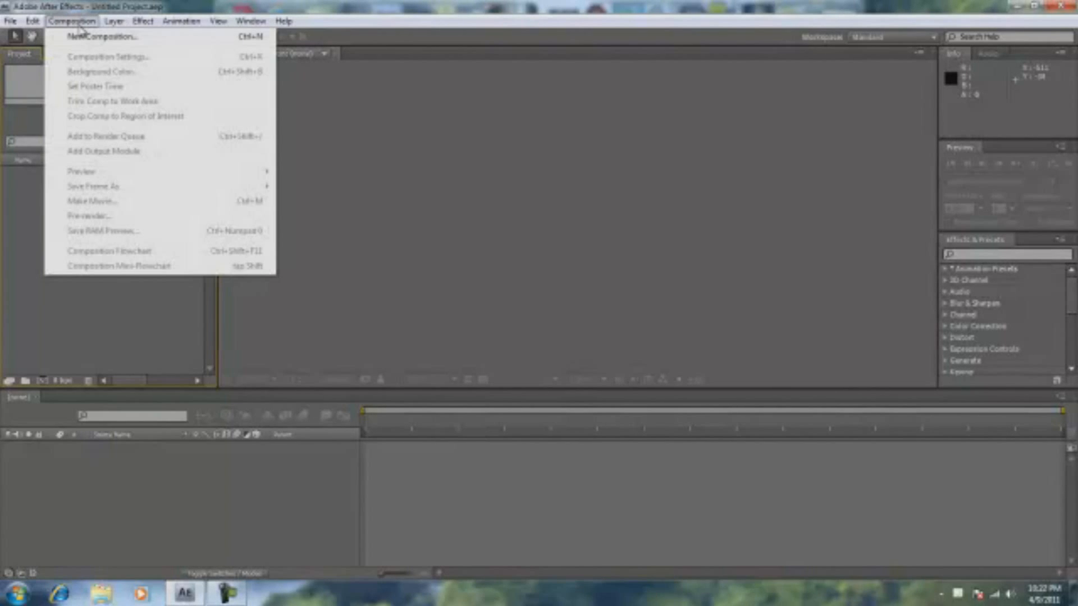
{"action": "left_click", "coordinate": [101, 37]}
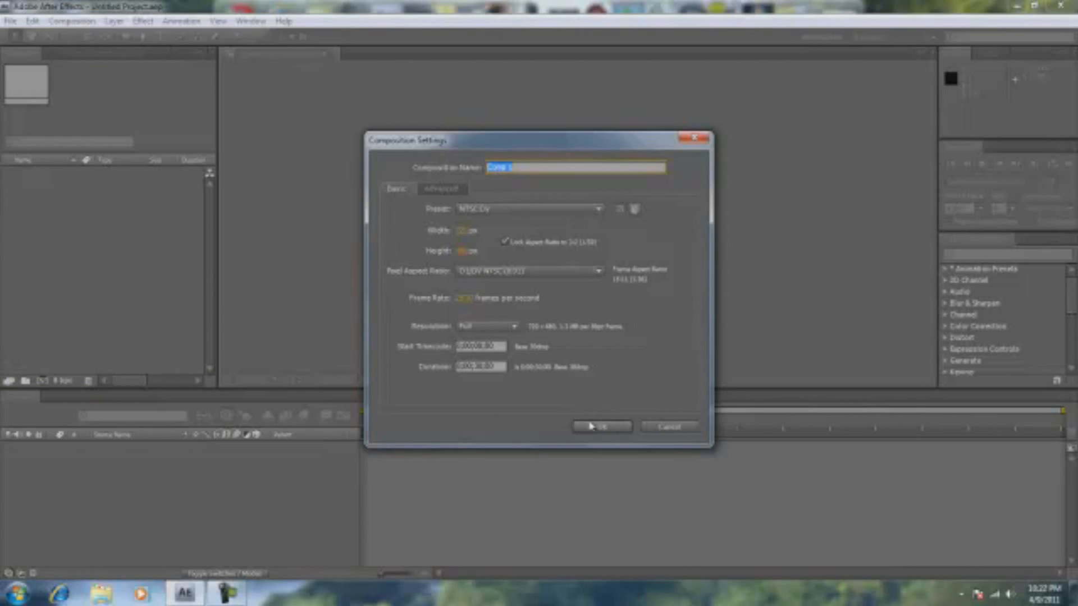
{"action": "mouse_move", "coordinate": [576, 431]}
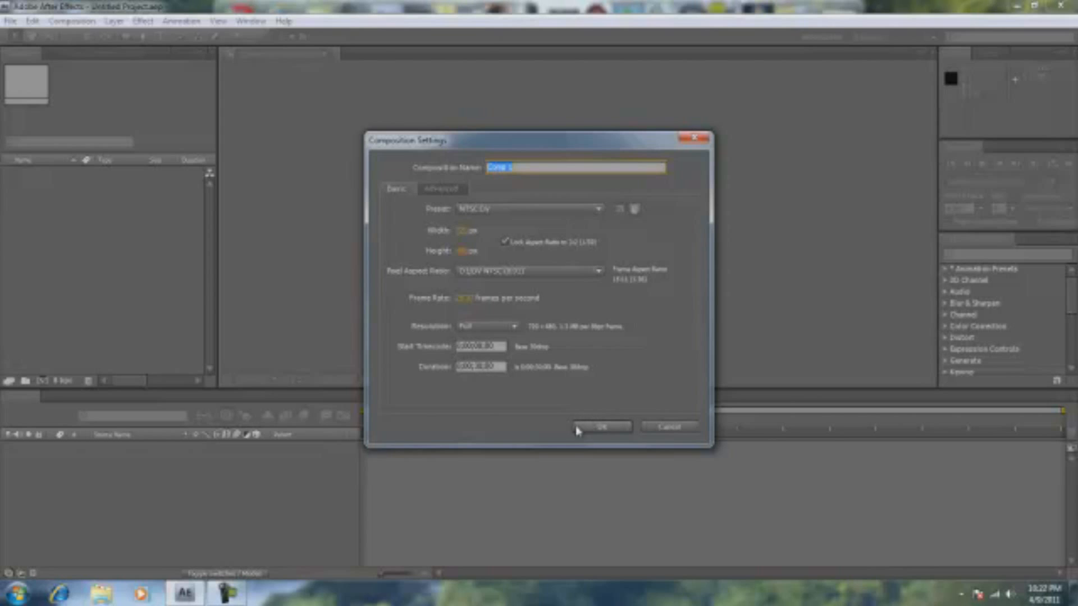
{"action": "left_click", "coordinate": [600, 426]}
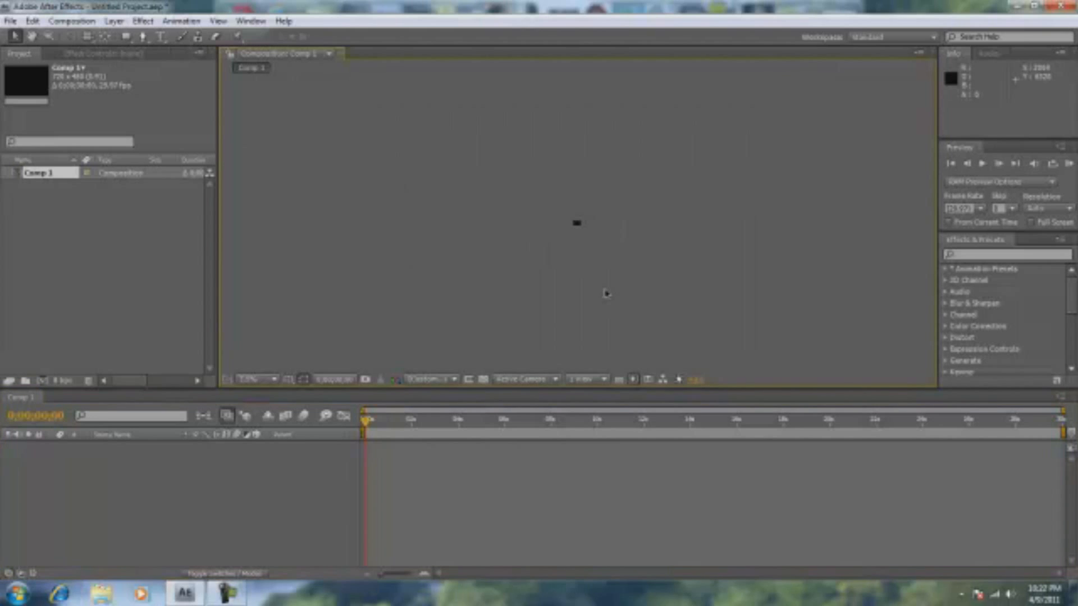
{"action": "mouse_move", "coordinate": [570, 234]}
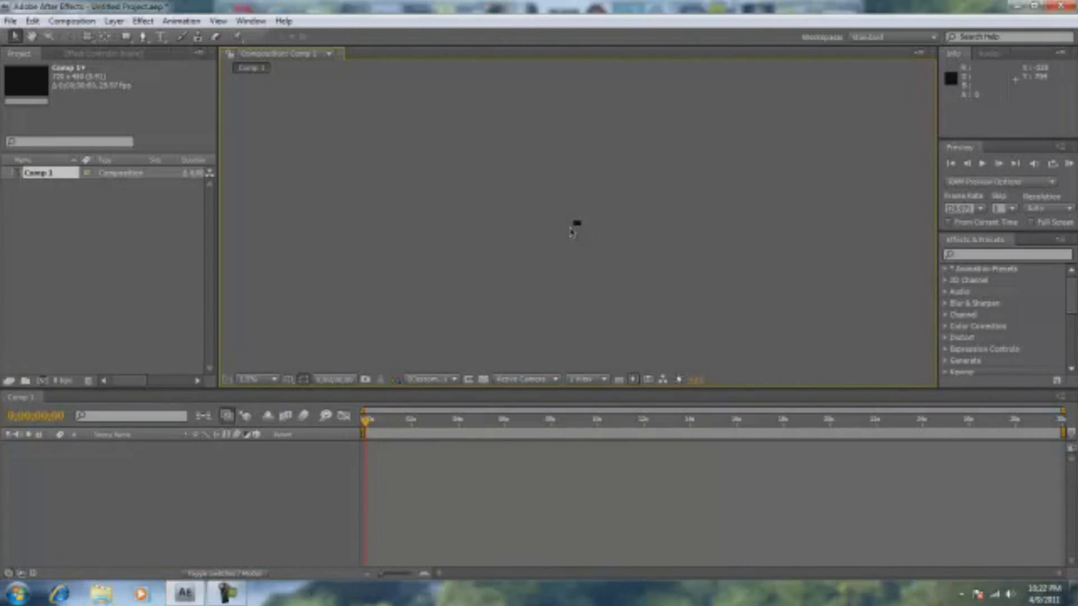
{"action": "left_click", "coordinate": [251, 379]}
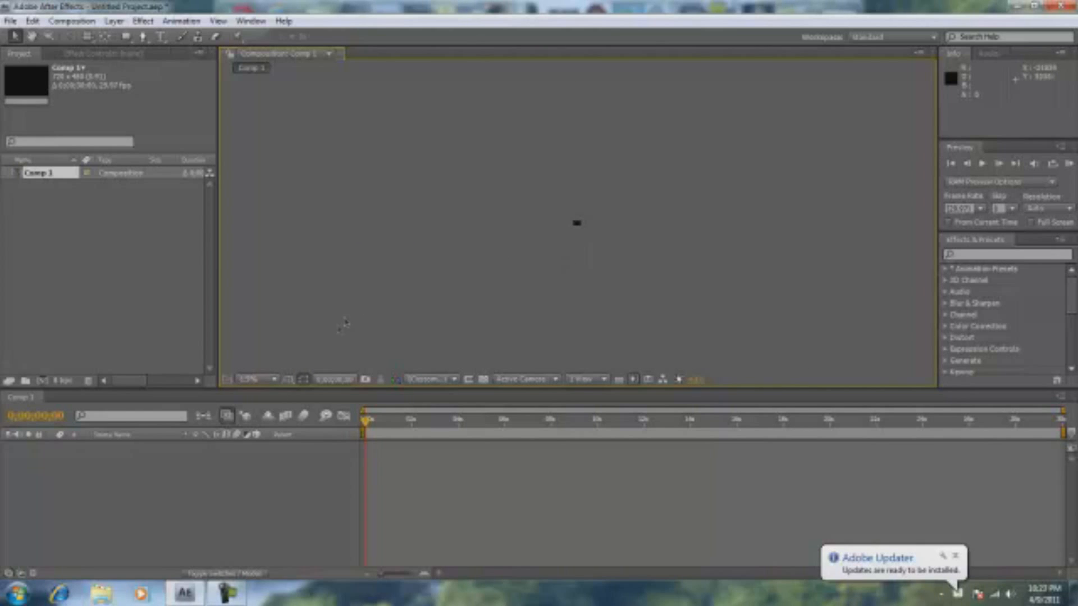
Set the viewer to 50% and import the aerial crater photo from Pictures
{"action": "left_click", "coordinate": [252, 379]}
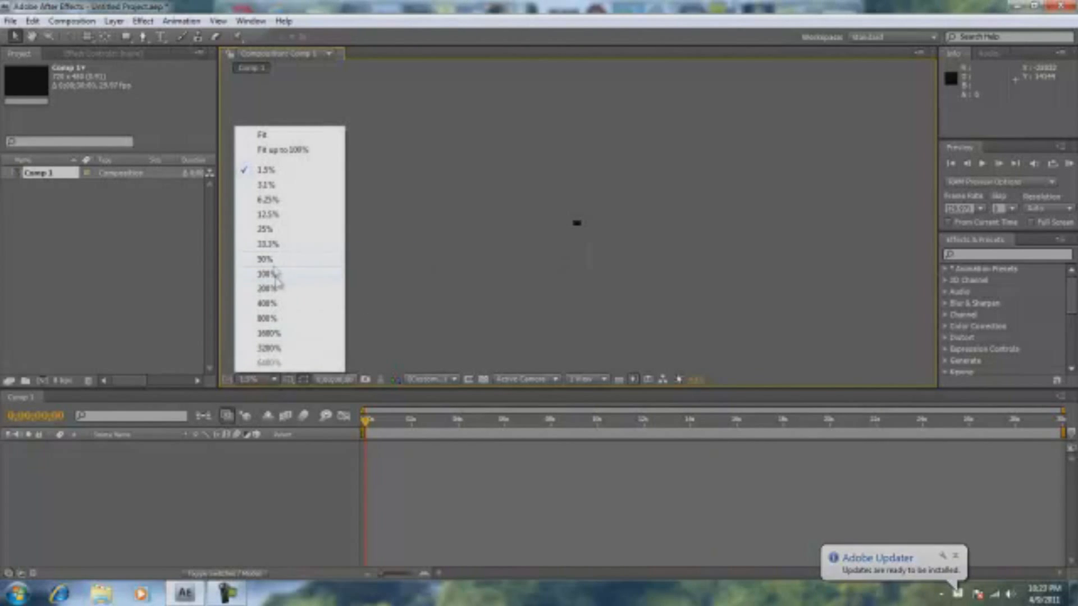
{"action": "left_click", "coordinate": [10, 21]}
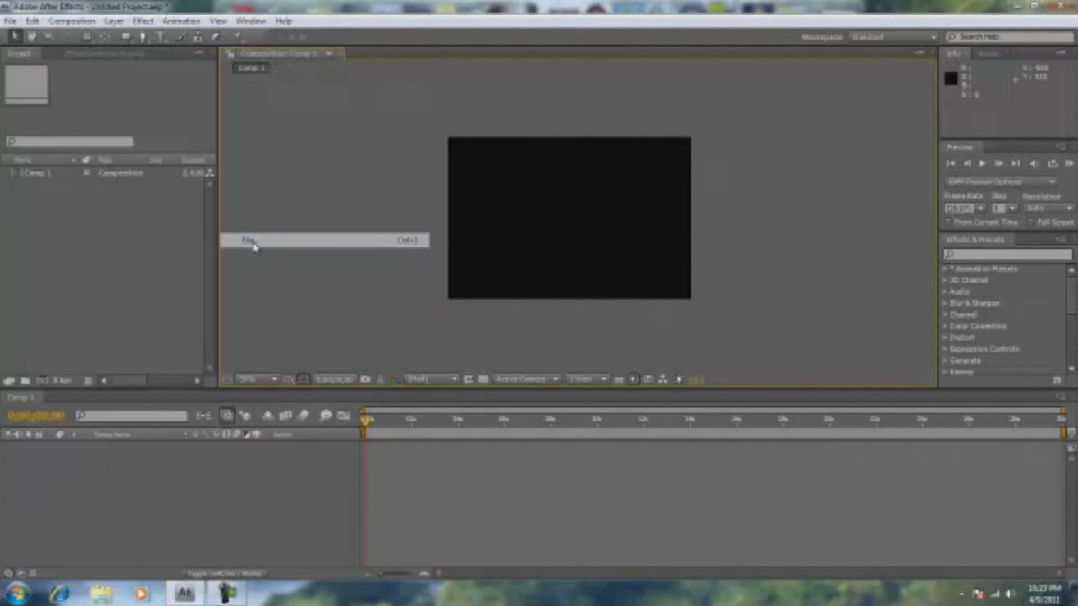
{"action": "left_click", "coordinate": [250, 241]}
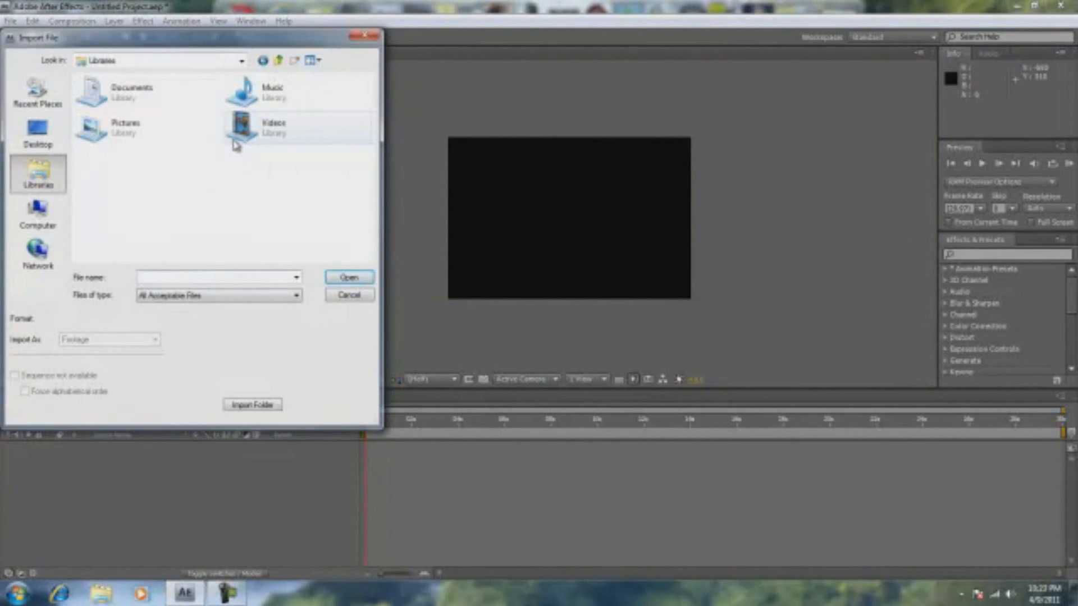
{"action": "double_click", "coordinate": [125, 127]}
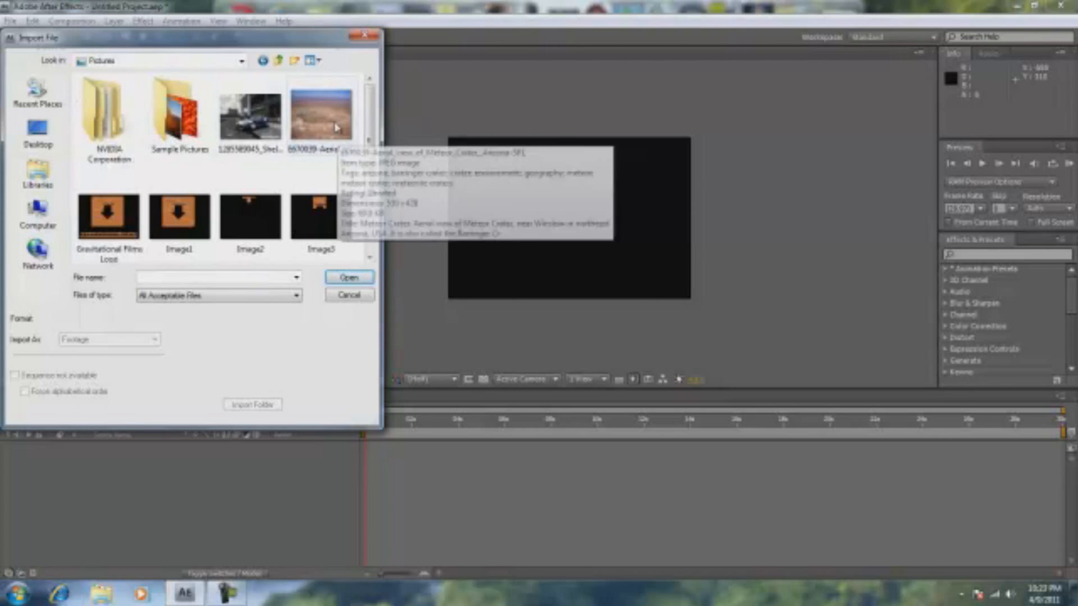
{"action": "left_click", "coordinate": [349, 276]}
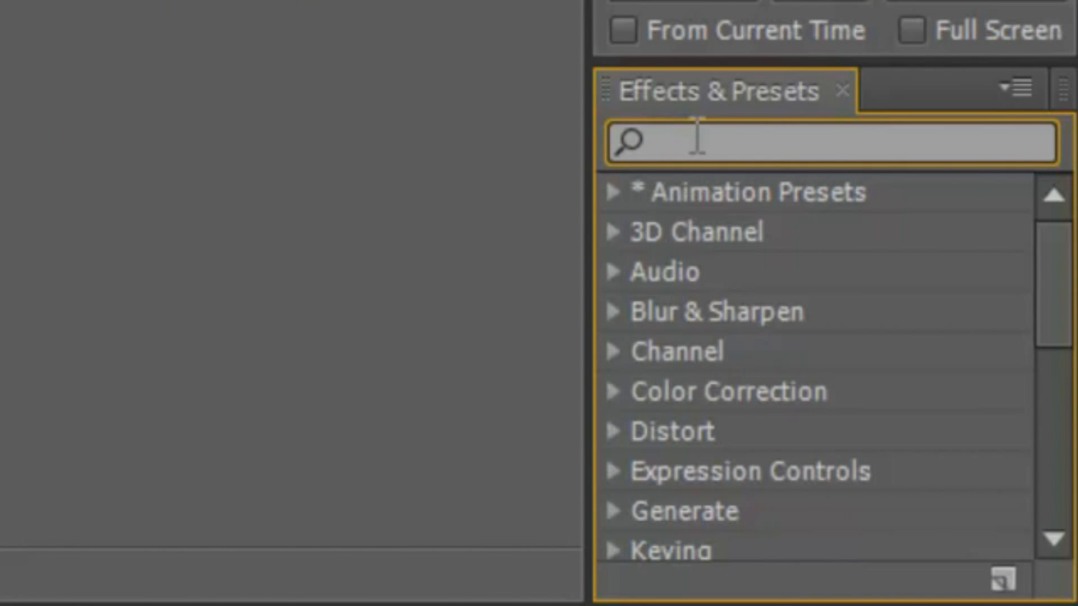
Search 'Mr' to apply CC Mr. Mercury, preview it, then widen the blob radius
{"action": "type", "text": "Mr"}
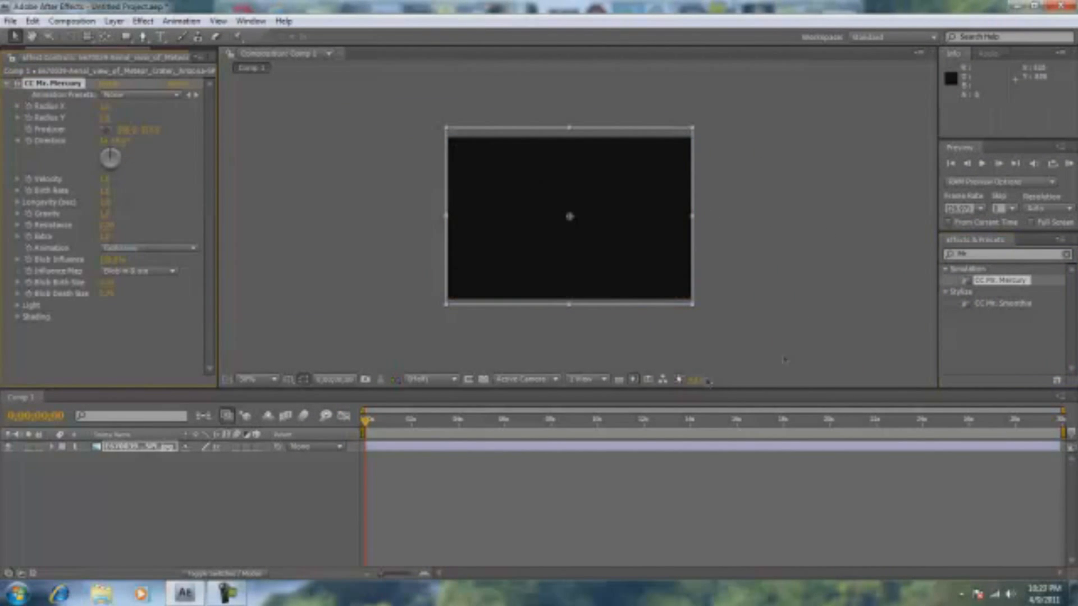
{"action": "left_click", "coordinate": [981, 163]}
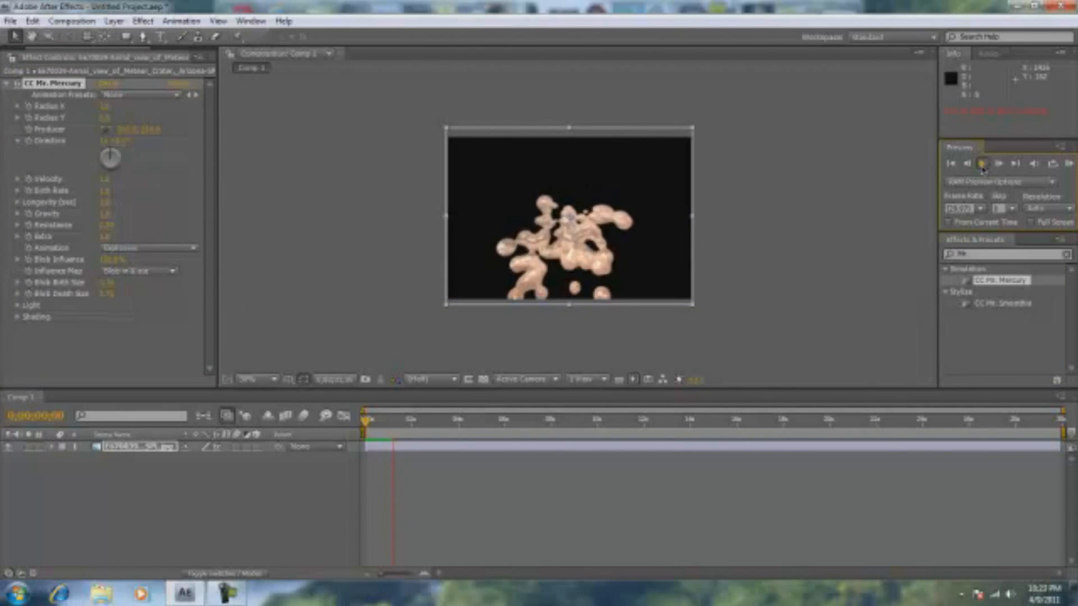
{"action": "left_click", "coordinate": [982, 163]}
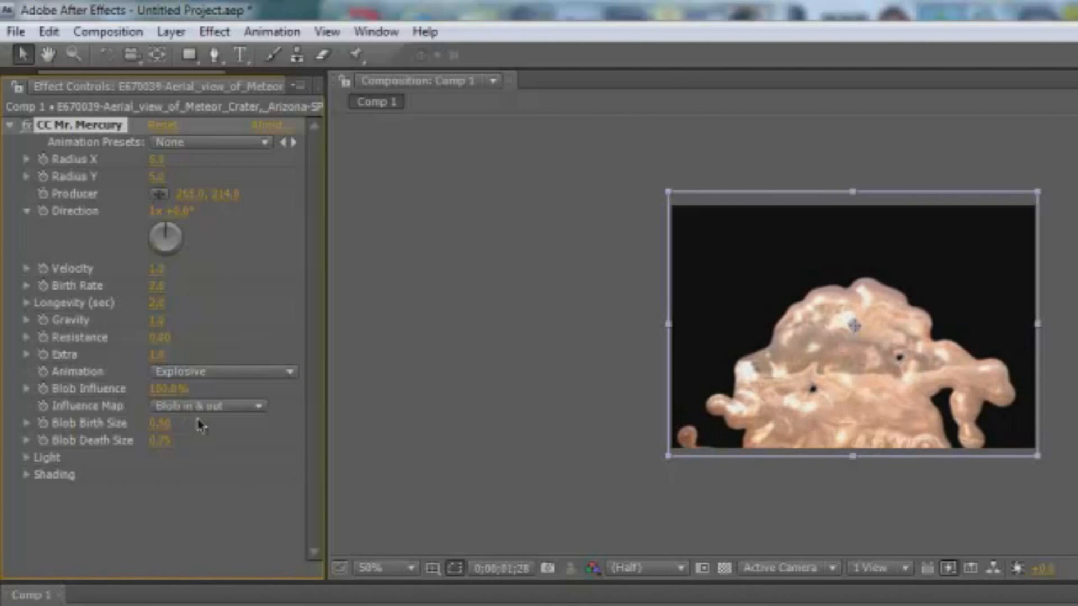
{"action": "mouse_move", "coordinate": [123, 306]}
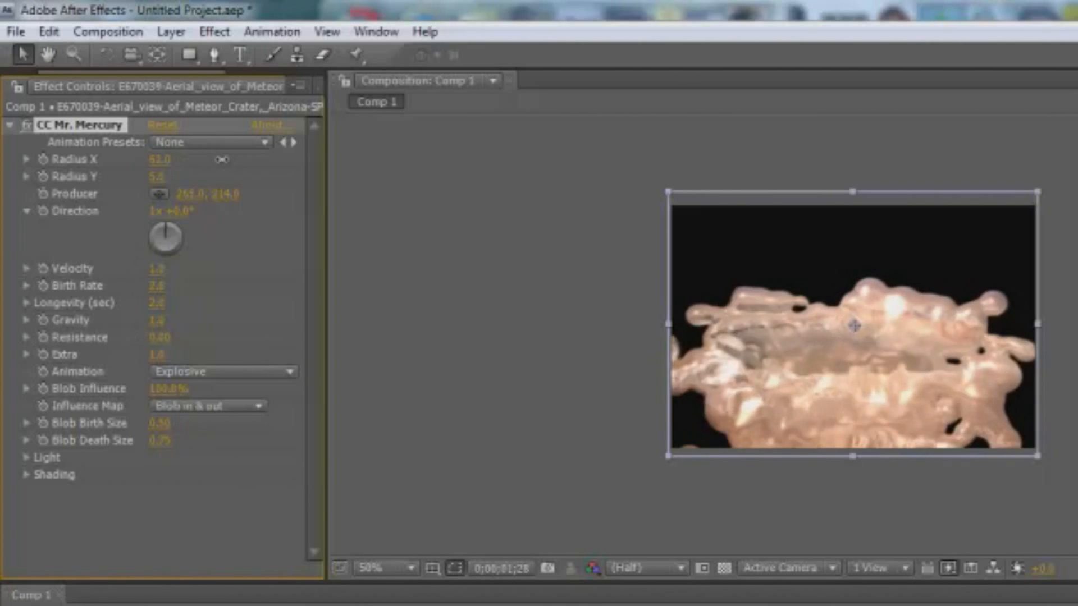
{"action": "left_click_drag", "start_coordinate": [159, 159], "coordinate": [206, 160]}
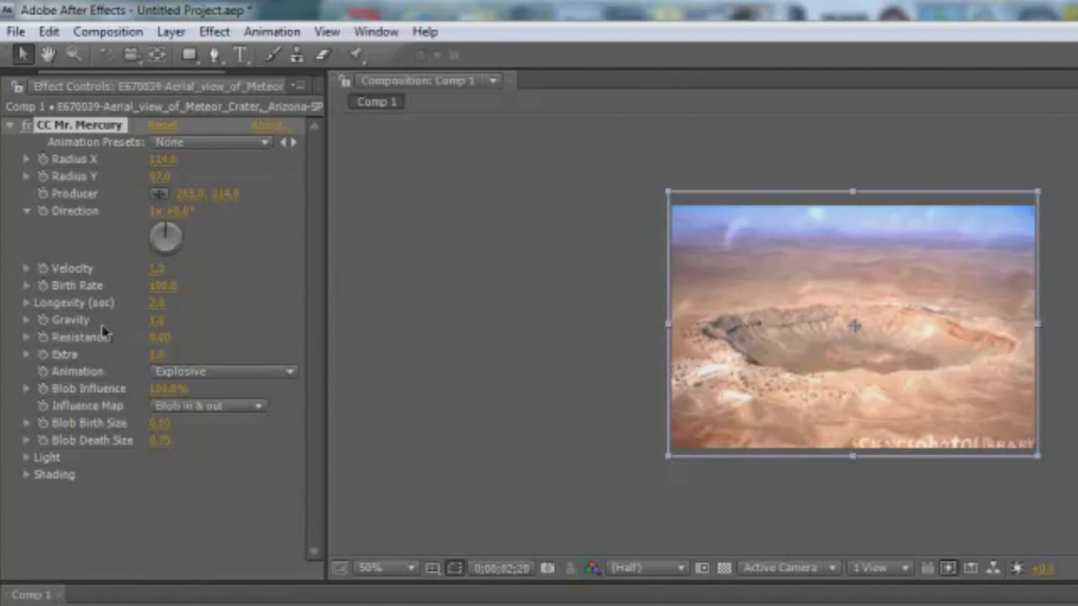
{"action": "mouse_move", "coordinate": [123, 354]}
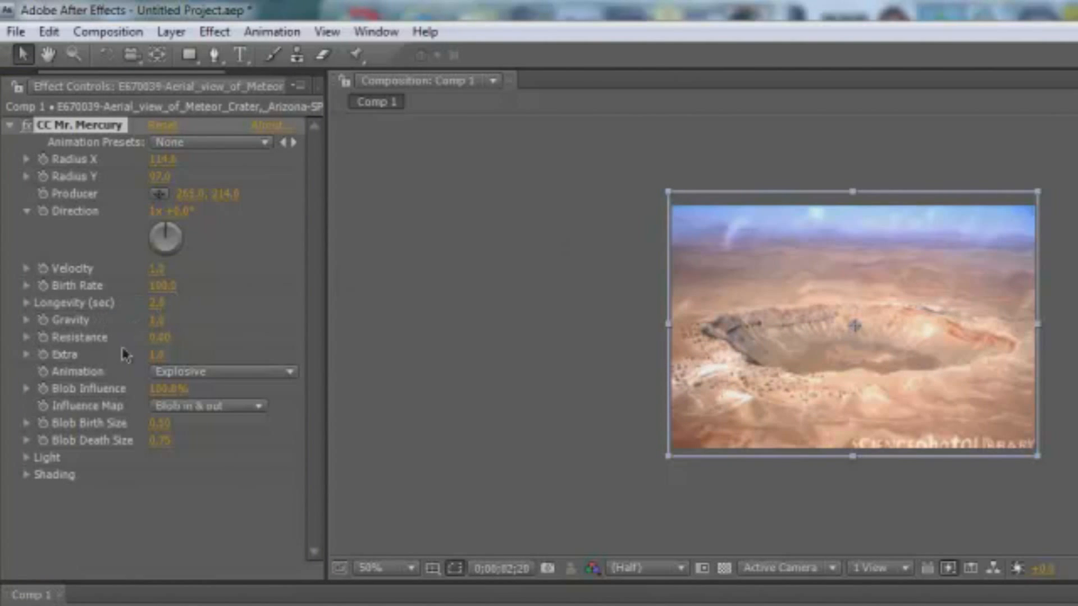
{"action": "mouse_move", "coordinate": [38, 467]}
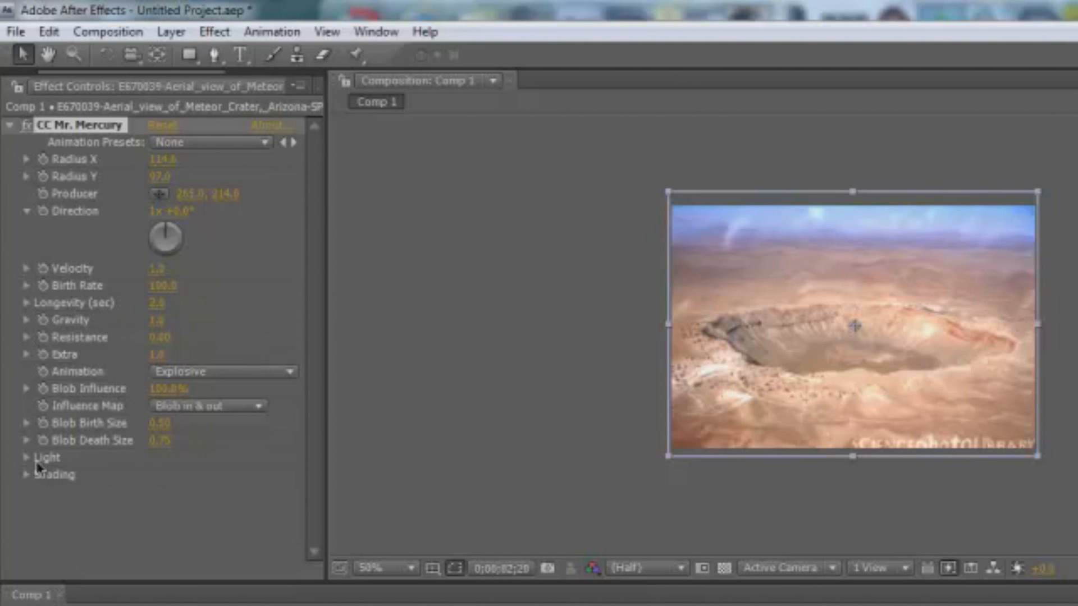
Tweak Mr. Mercury's Light and Shading settings and set Birth Rate to 50
{"action": "left_click", "coordinate": [27, 456]}
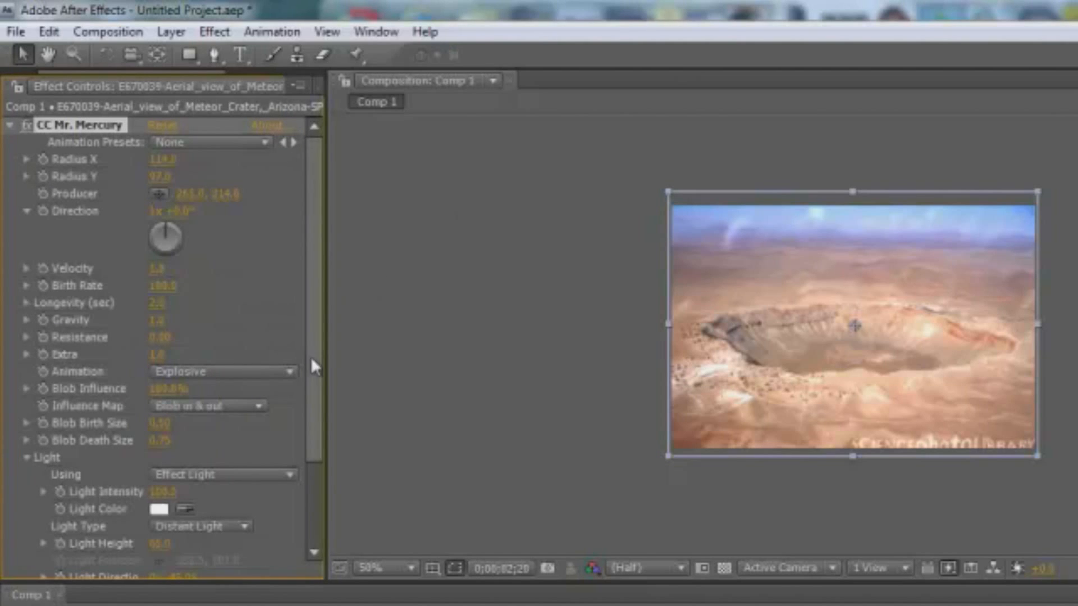
{"action": "scroll", "scroll_direction": "down", "scroll_amount": 3}
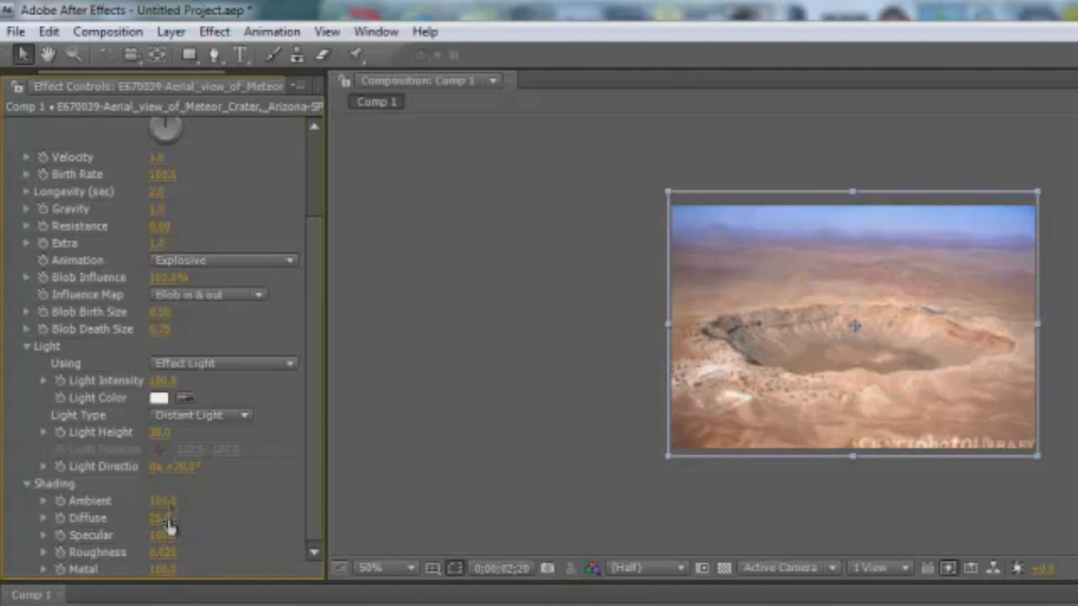
{"action": "scroll", "scroll_direction": "up", "scroll_amount": 3}
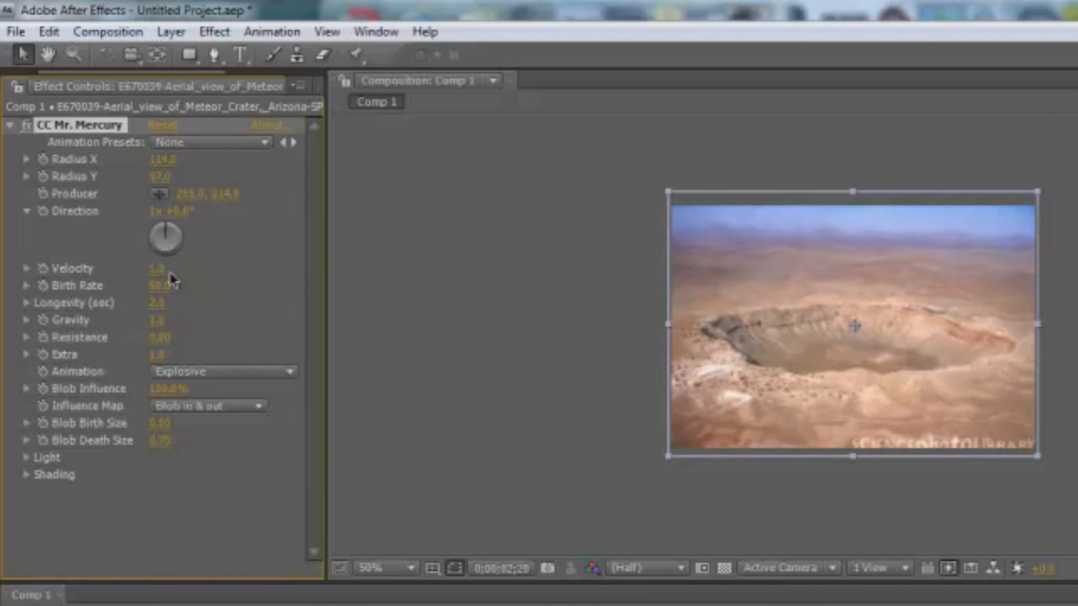
{"action": "double_click", "coordinate": [157, 285]}
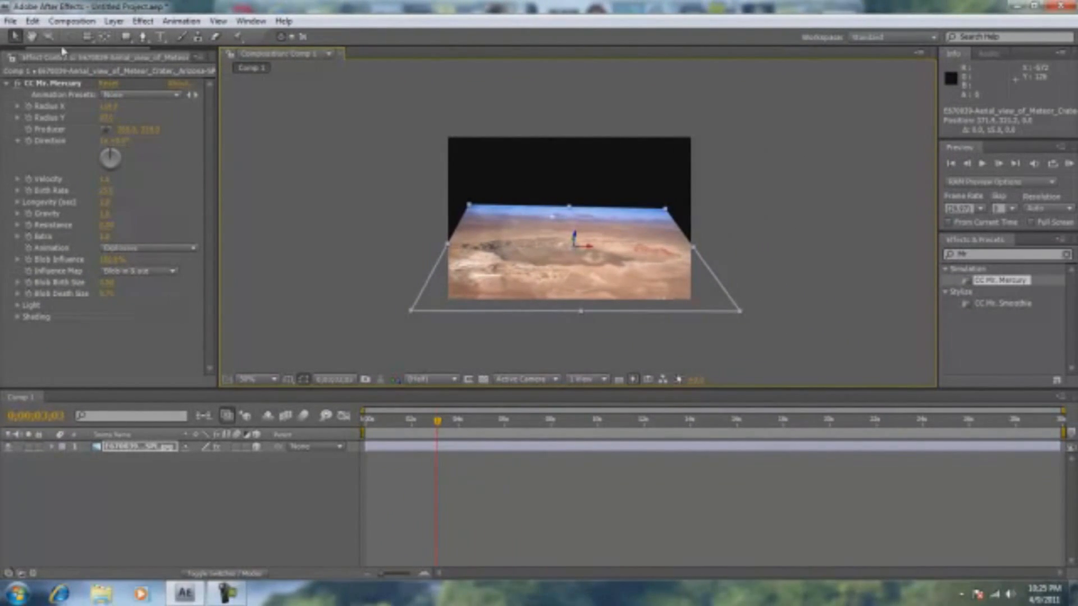
Apply Simulation > CC Mr. Mercury to the crater photo layer
{"action": "left_click", "coordinate": [20, 58]}
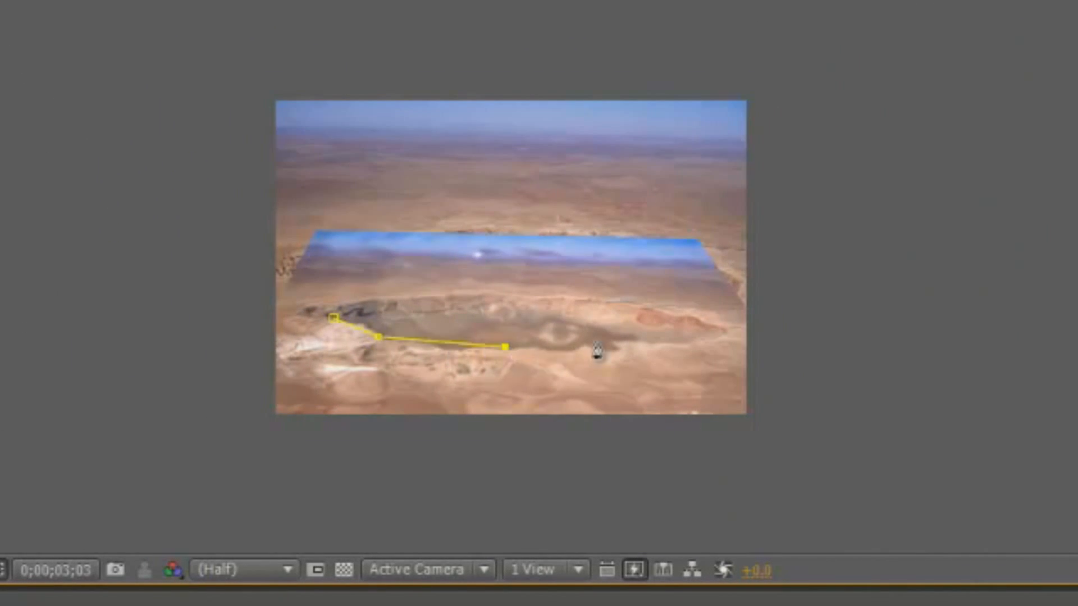
Add a Pen point to the mask outlining the crater floor
{"action": "left_click", "coordinate": [624, 325]}
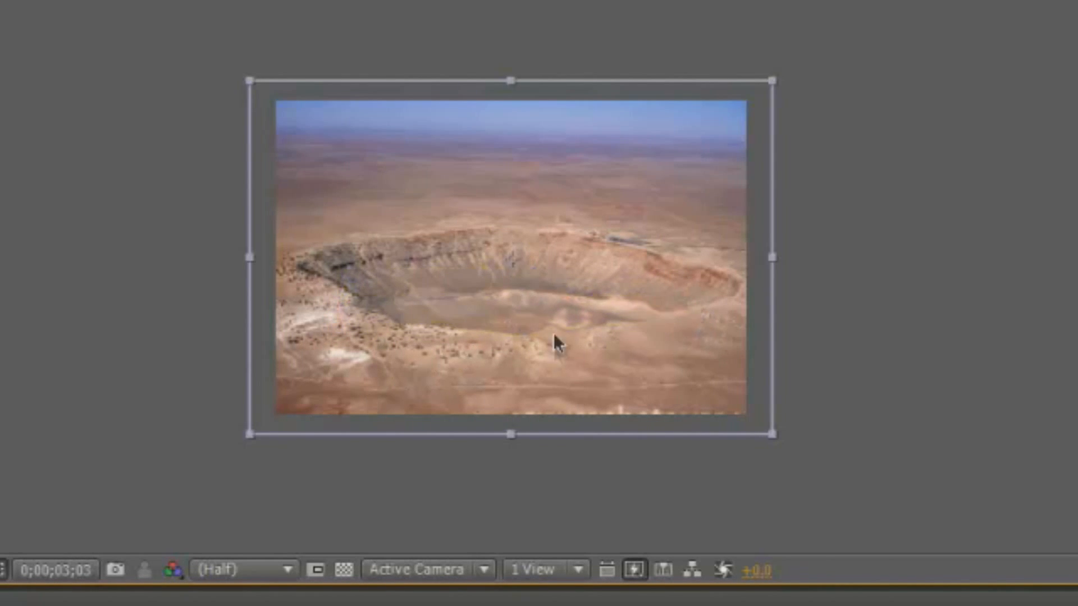
{"action": "mouse_move", "coordinate": [405, 313]}
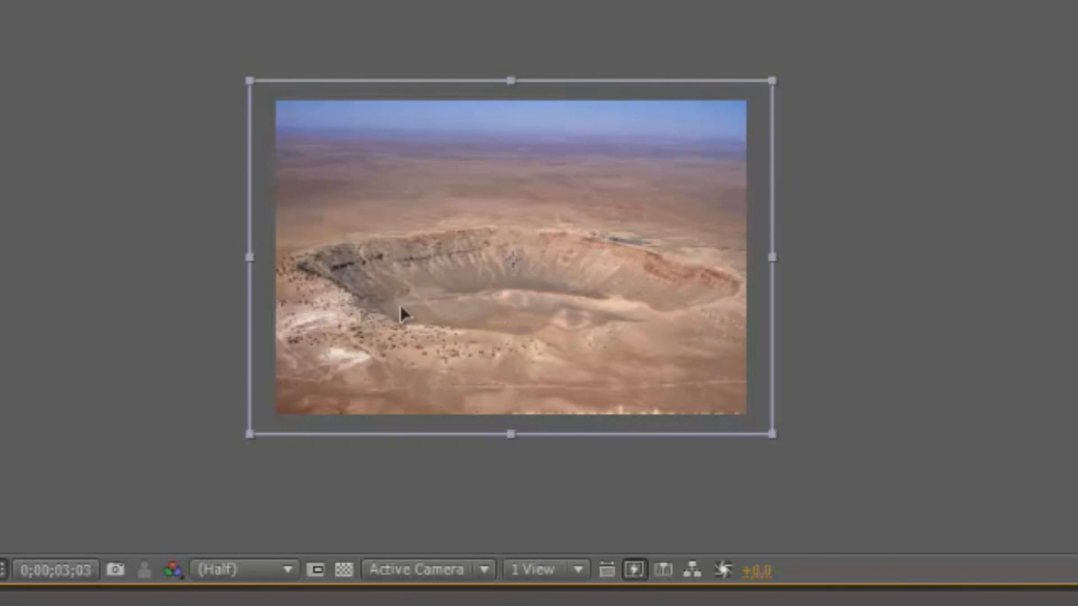
{"action": "mouse_move", "coordinate": [363, 360]}
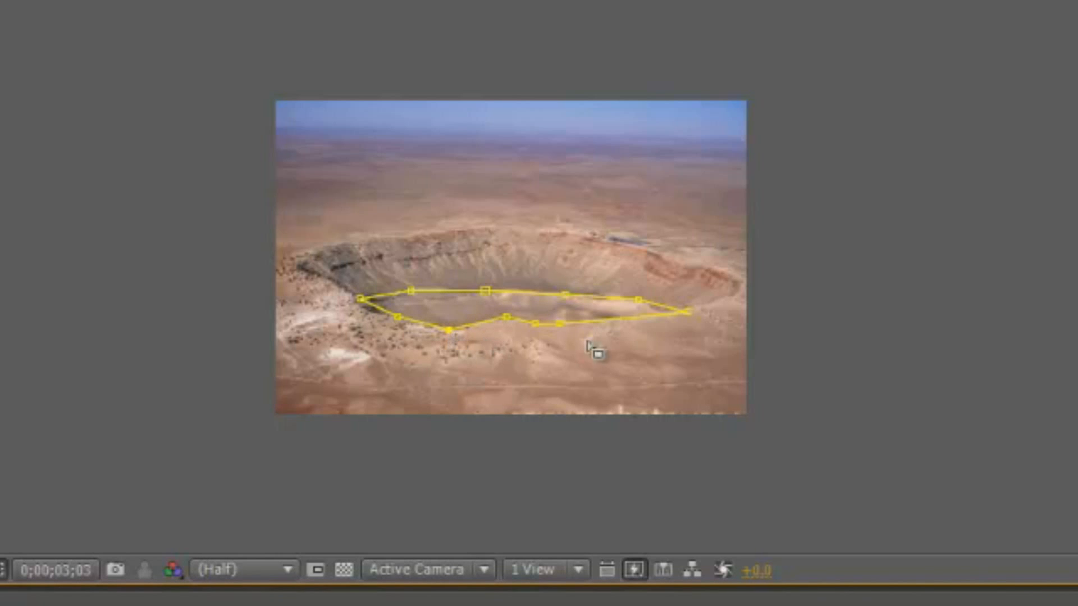
{"action": "mouse_move", "coordinate": [426, 281]}
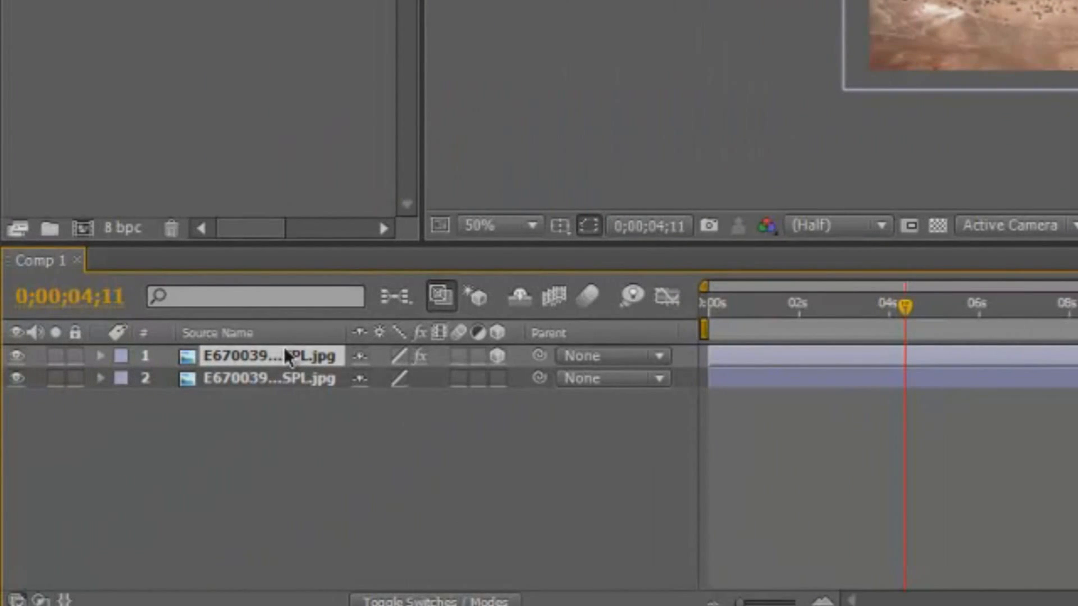
Select the top crater layer and reveal its Mask 1 Mask Path
{"action": "left_click", "coordinate": [101, 356]}
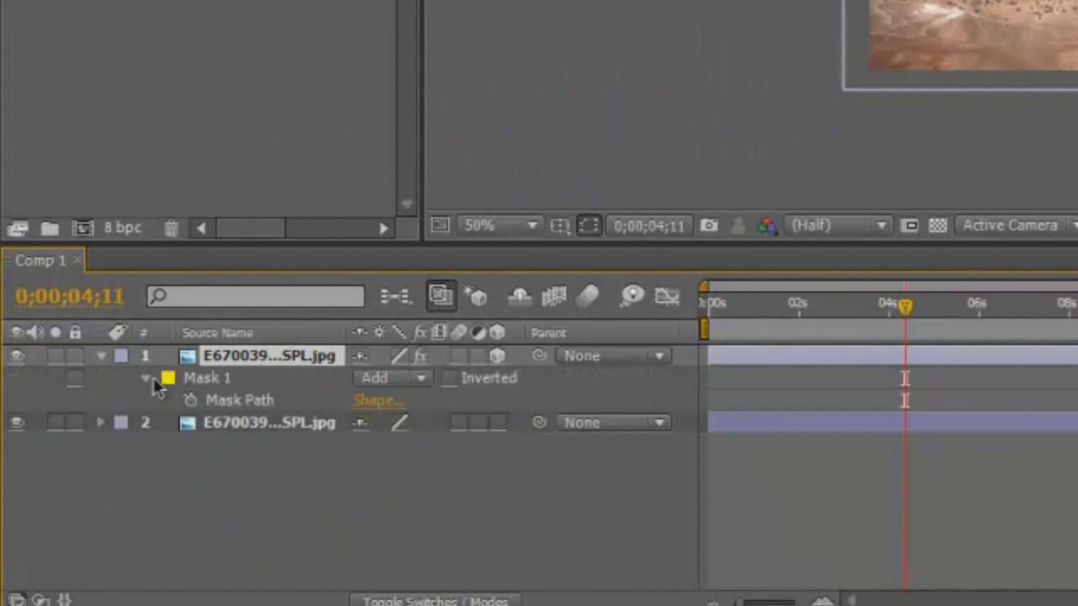
{"action": "left_click", "coordinate": [145, 377]}
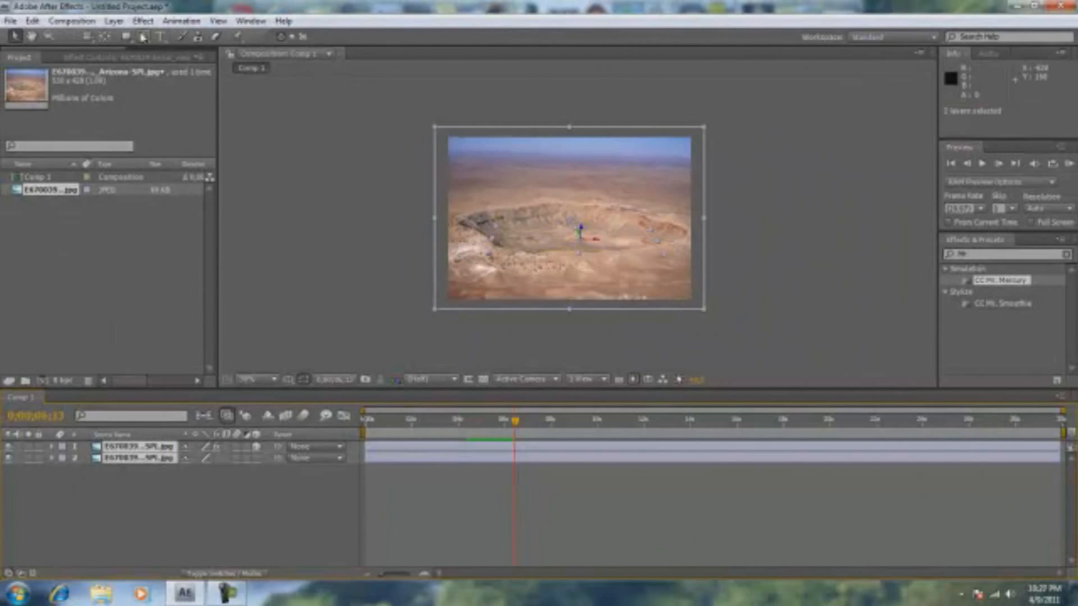
Pre-compose both crater layers into 'Water in crater', moving all attributes
{"action": "right_click", "coordinate": [137, 446]}
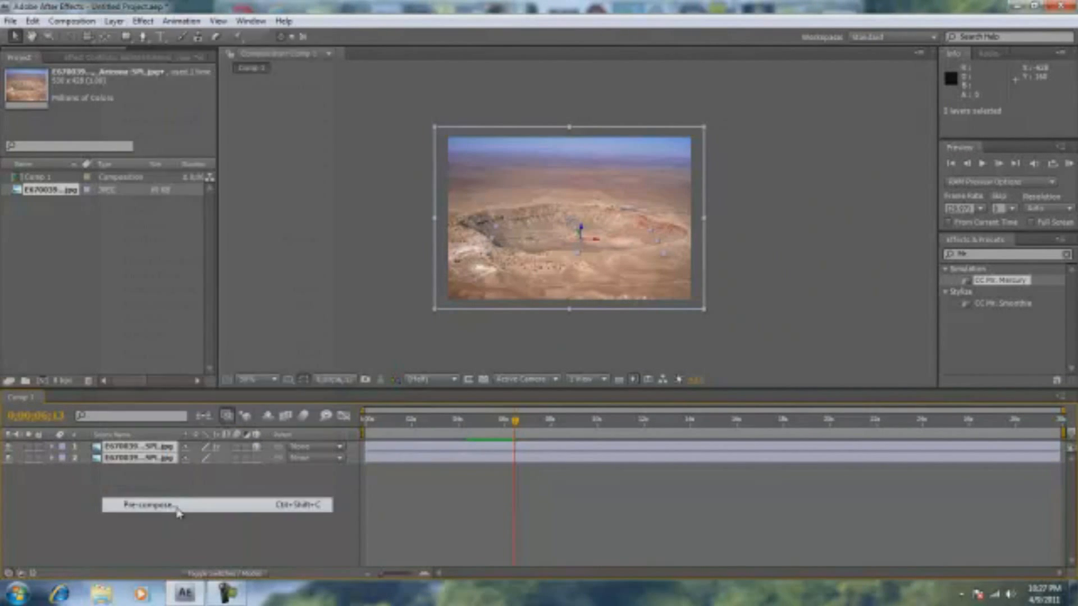
{"action": "left_click", "coordinate": [151, 505]}
{"action": "type", "text": "crater in crater"}
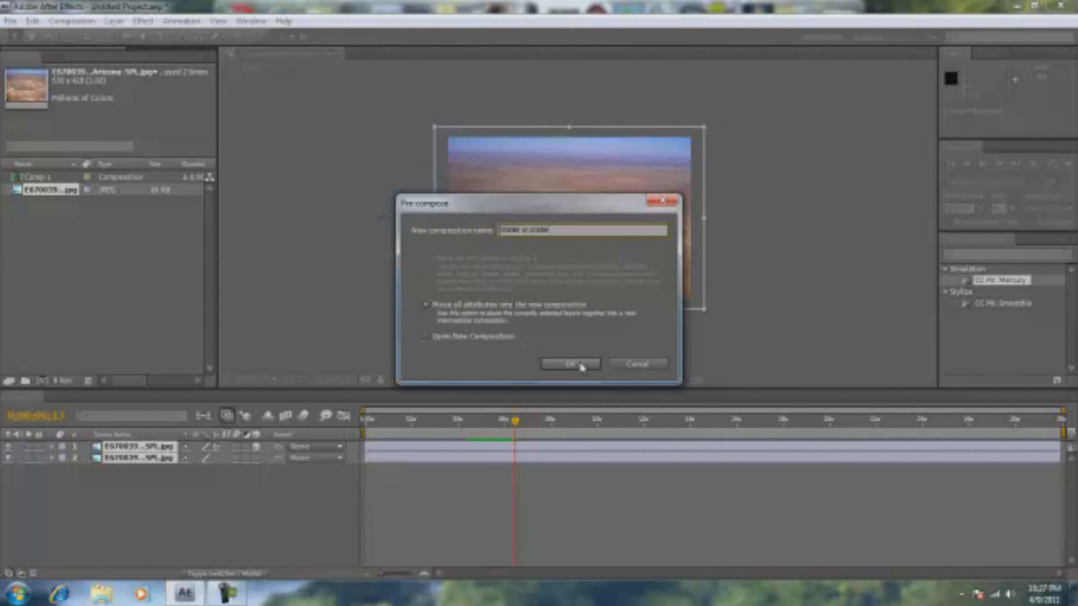
{"action": "left_click", "coordinate": [570, 363]}
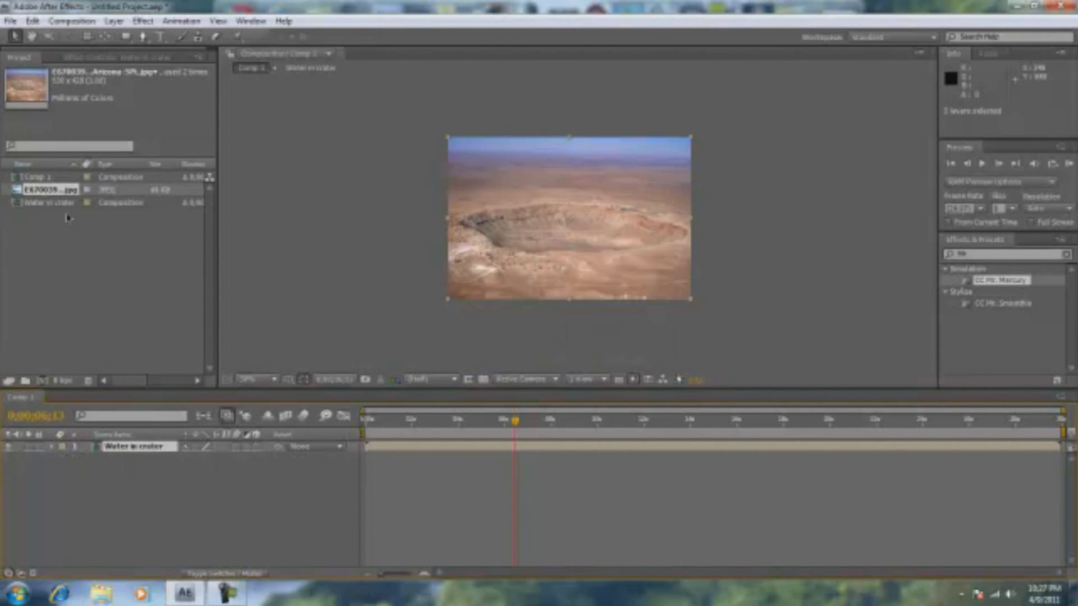
{"action": "left_click", "coordinate": [251, 20]}
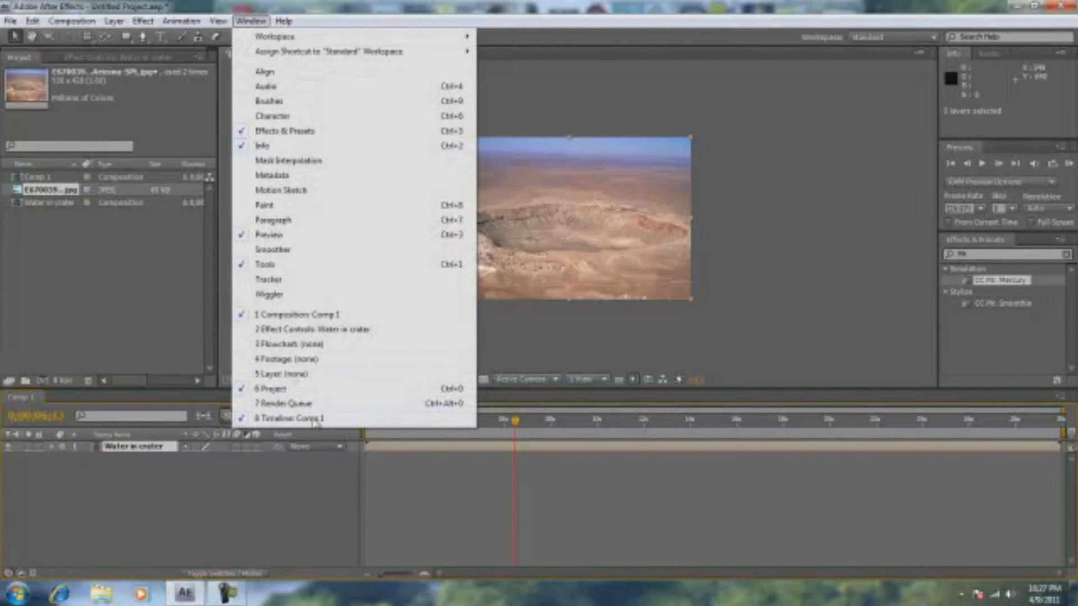
Bring up the Render Queue panel from the Window menu
{"action": "left_click", "coordinate": [218, 21]}
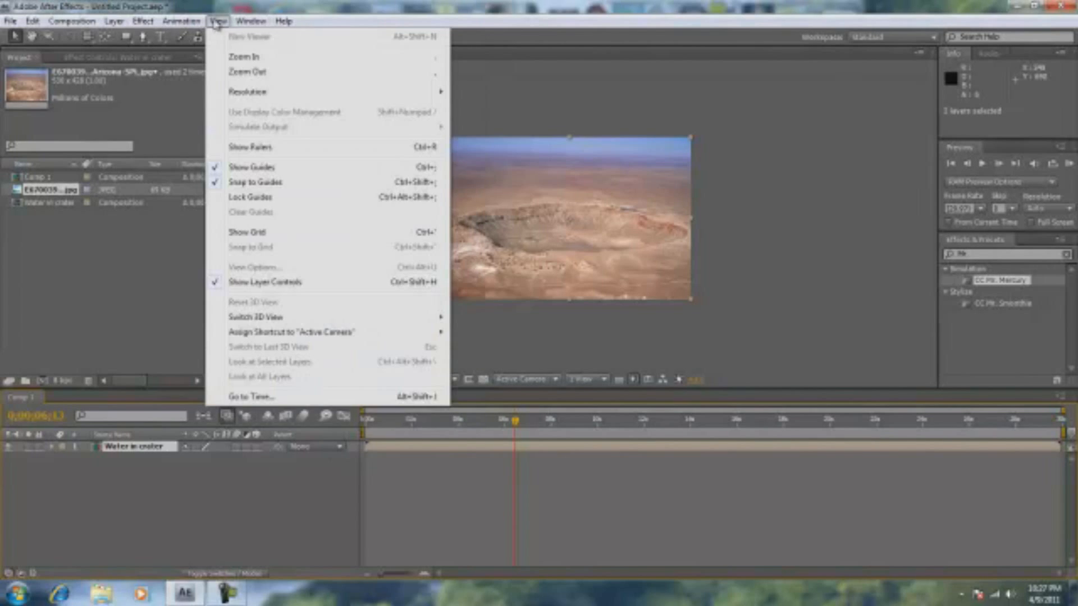
{"action": "left_click", "coordinate": [251, 21]}
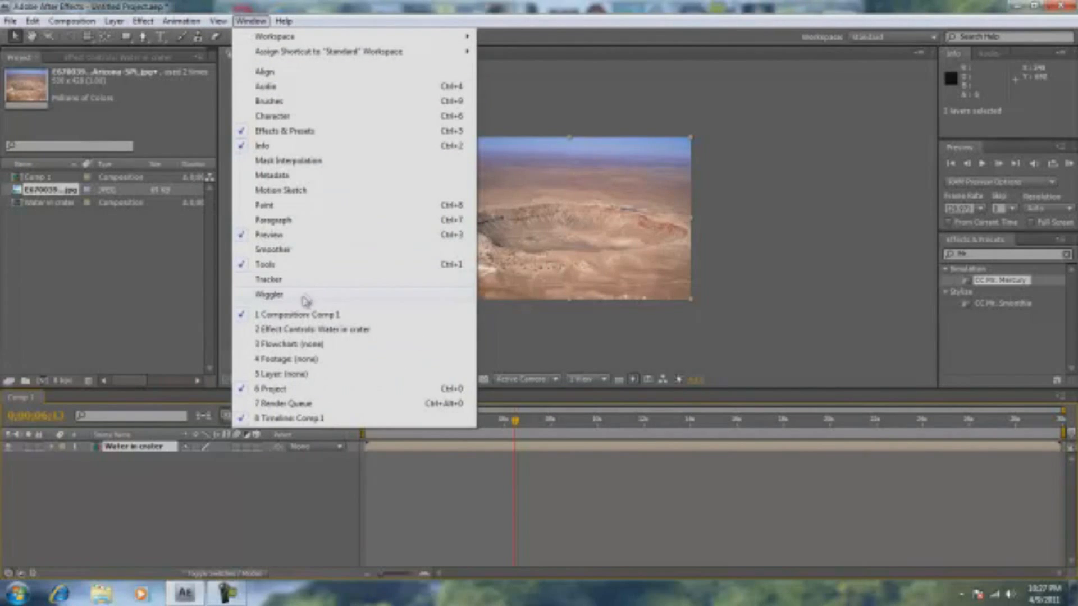
{"action": "left_click", "coordinate": [283, 403]}
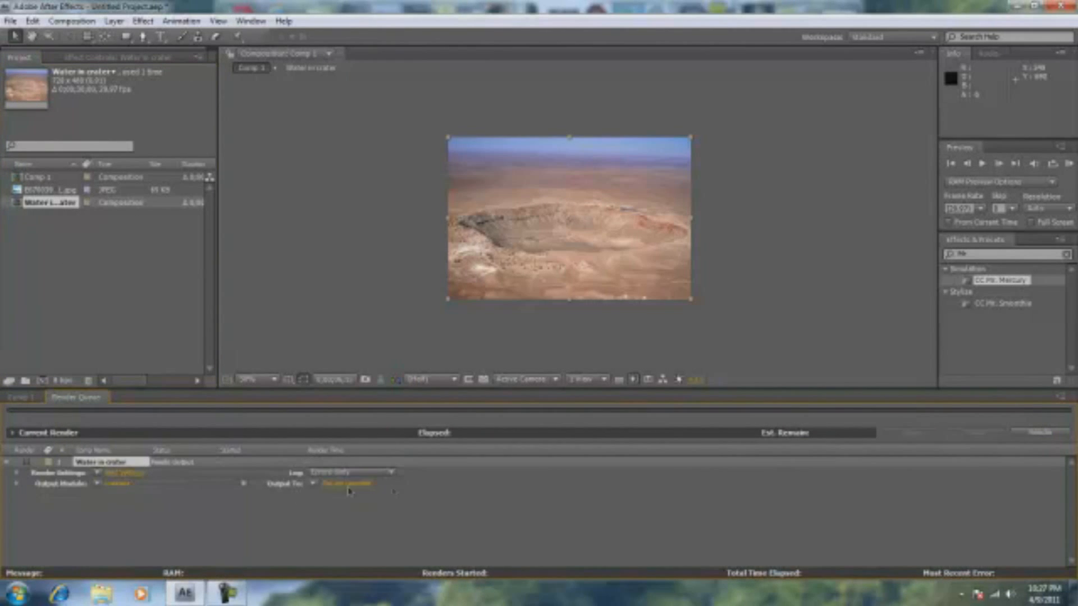
Output Water in crater as an AVI in the Videos library and render
{"action": "left_click", "coordinate": [347, 483]}
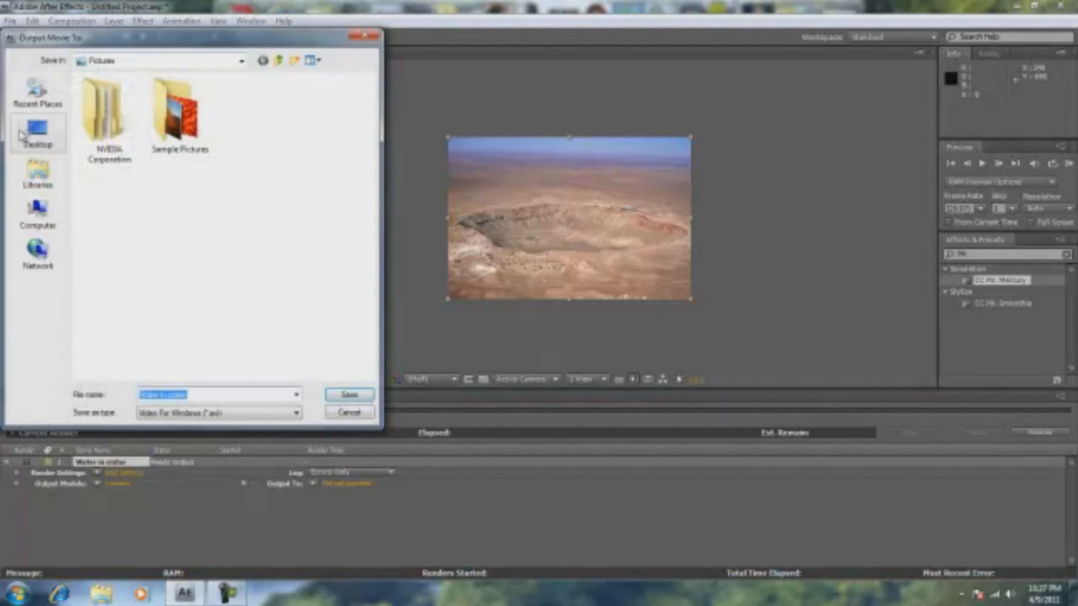
{"action": "left_click", "coordinate": [38, 174]}
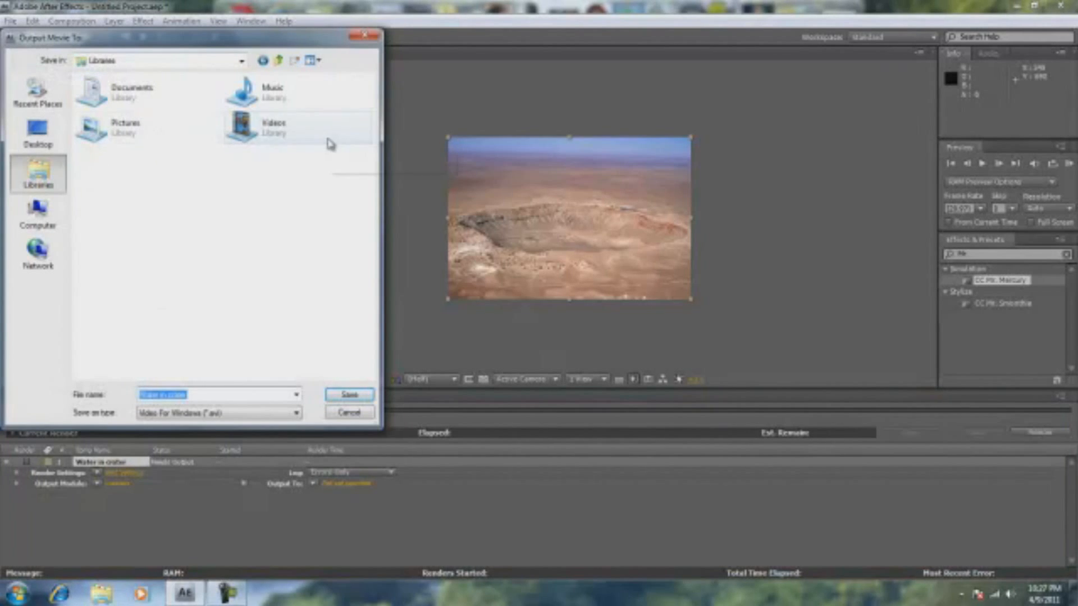
{"action": "double_click", "coordinate": [273, 128]}
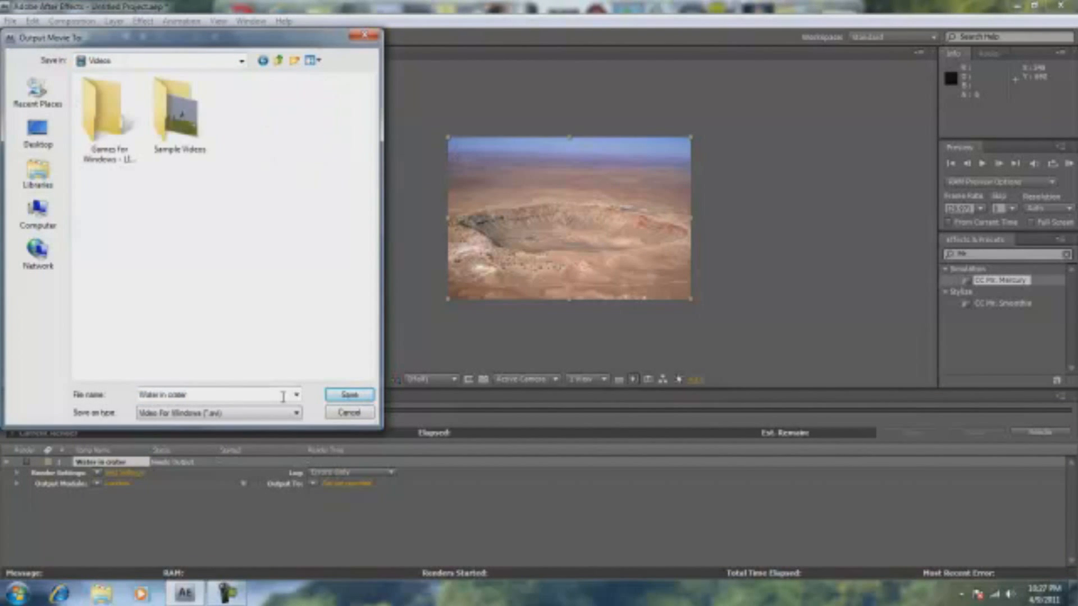
{"action": "left_click", "coordinate": [348, 394]}
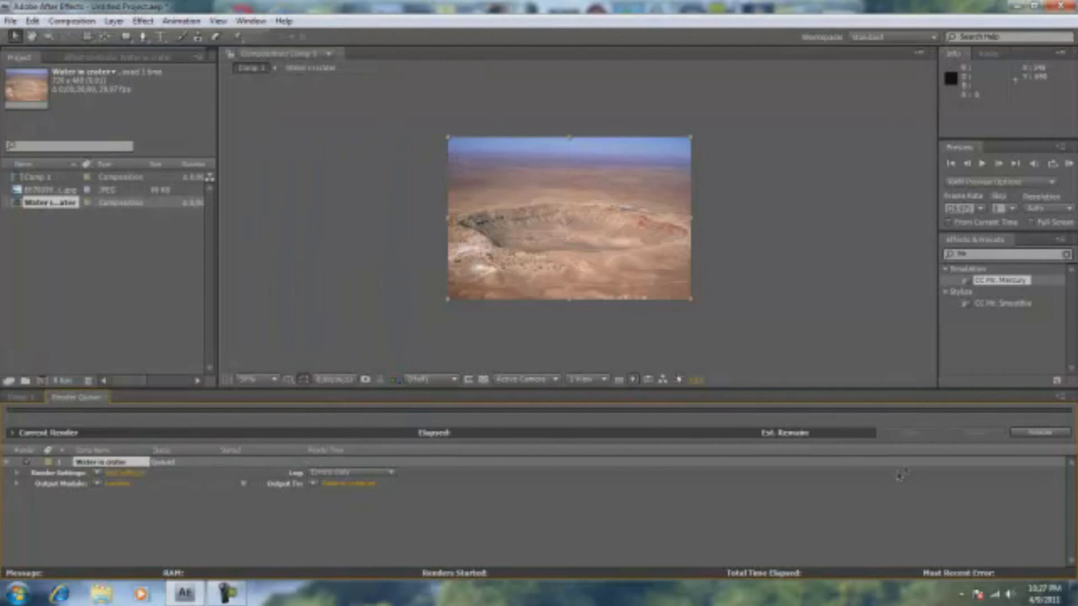
{"action": "left_click", "coordinate": [1040, 432]}
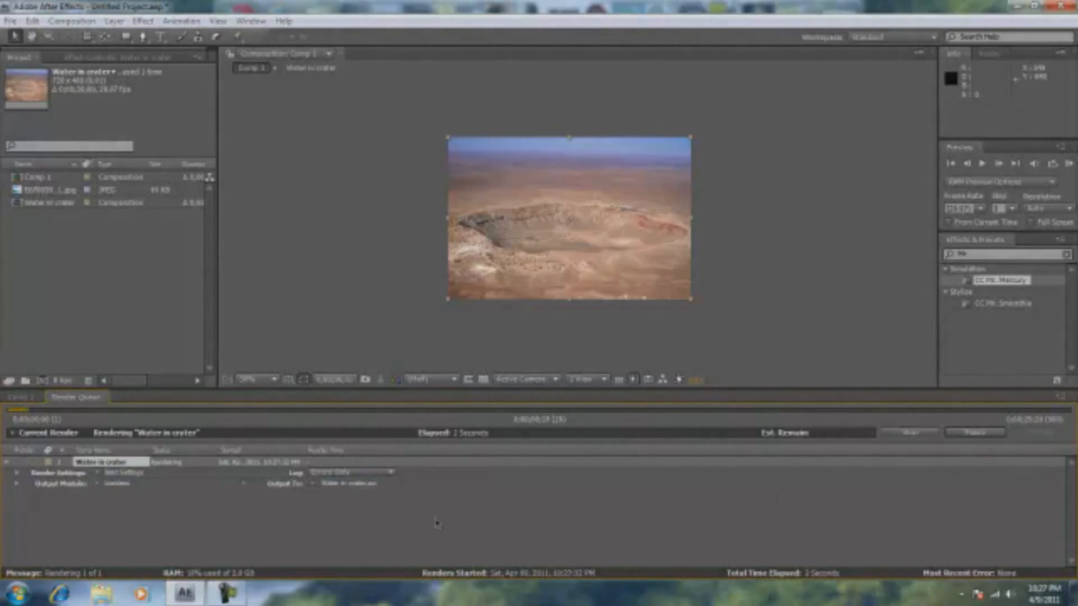
{"action": "left_click", "coordinate": [226, 593]}
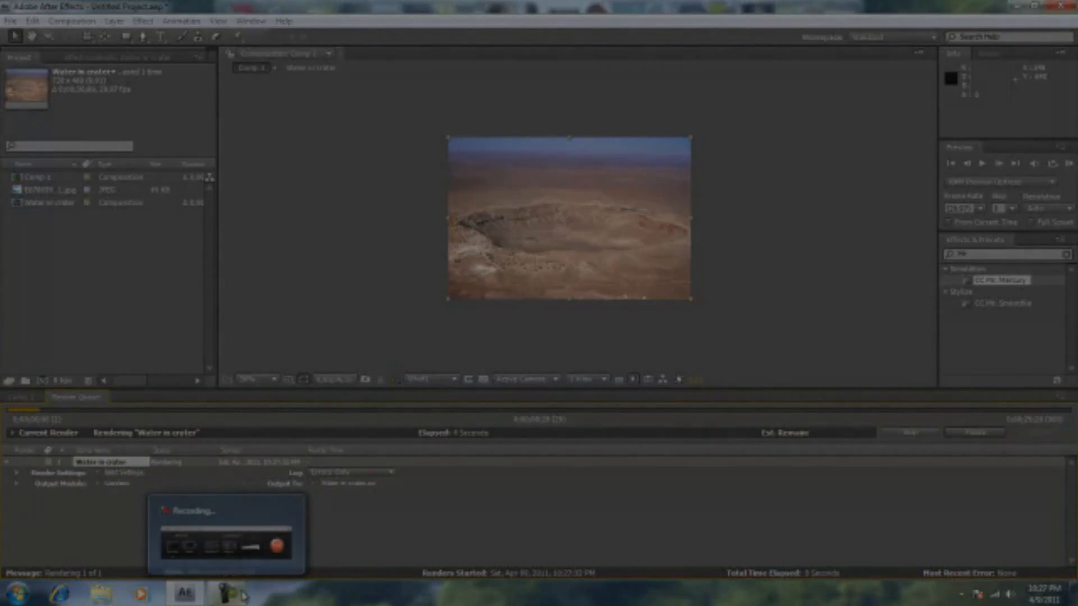